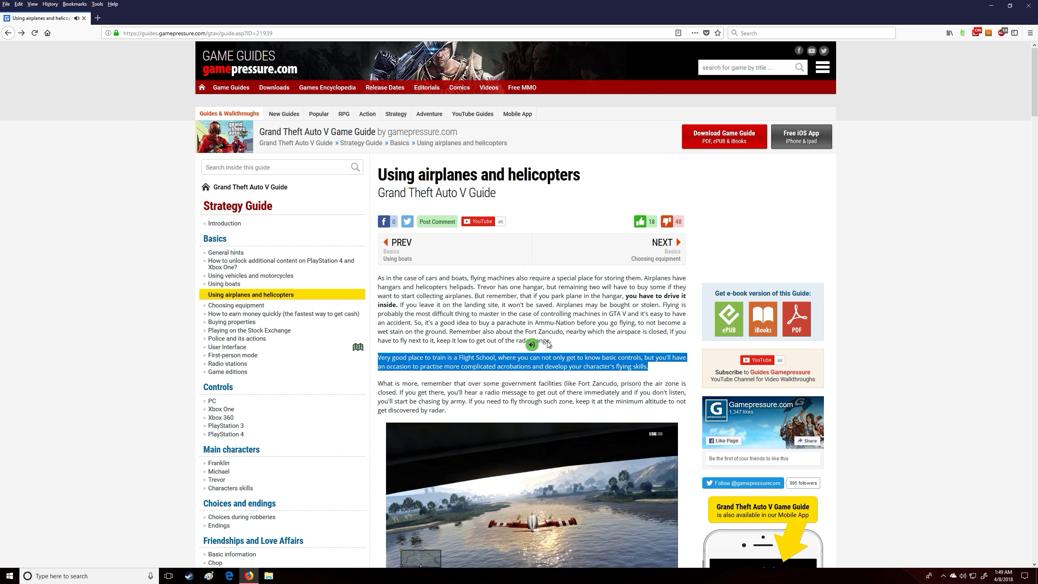
Start text-to-speech reading of the Flight School paragraph.
left_click(532, 344)
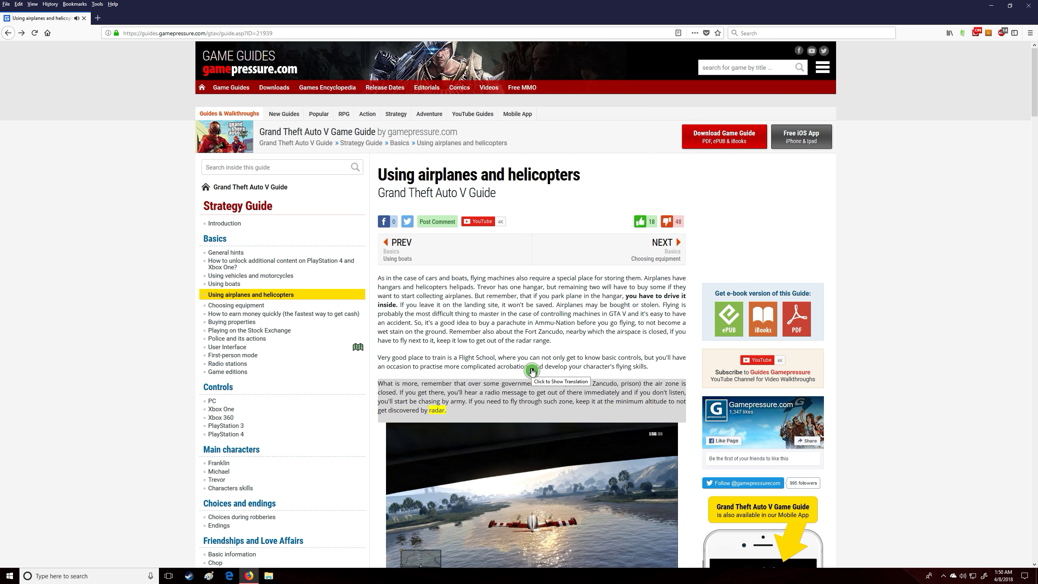
Scroll down to follow the airplane flying and landing paragraph being read aloud.
scroll("down", 3)
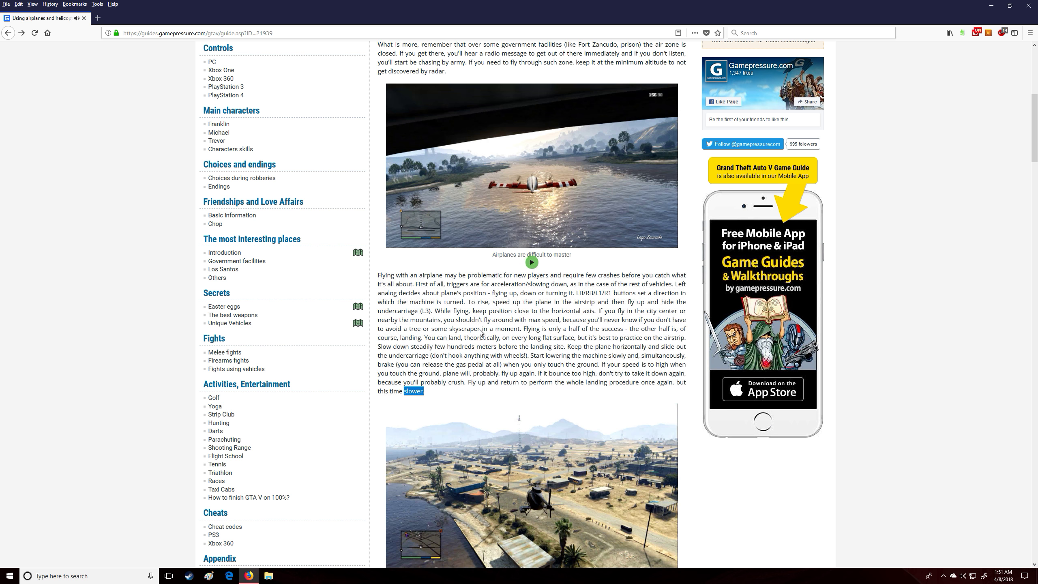
Have the helicopter paragraph read aloud, then move on to the Choosing equipment page.
scroll("down", 3)
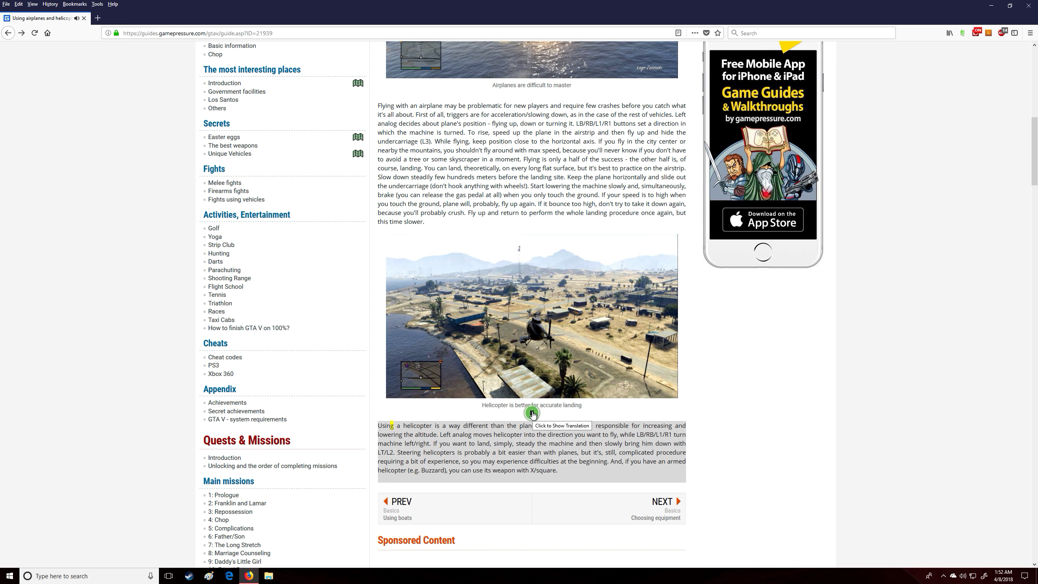
double_click(524, 470)
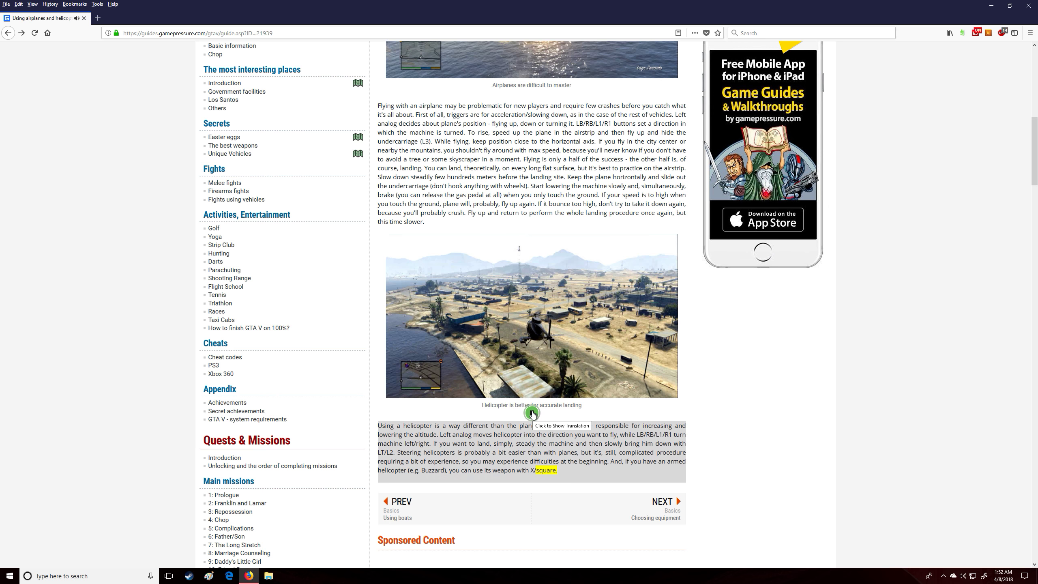
left_click(661, 504)
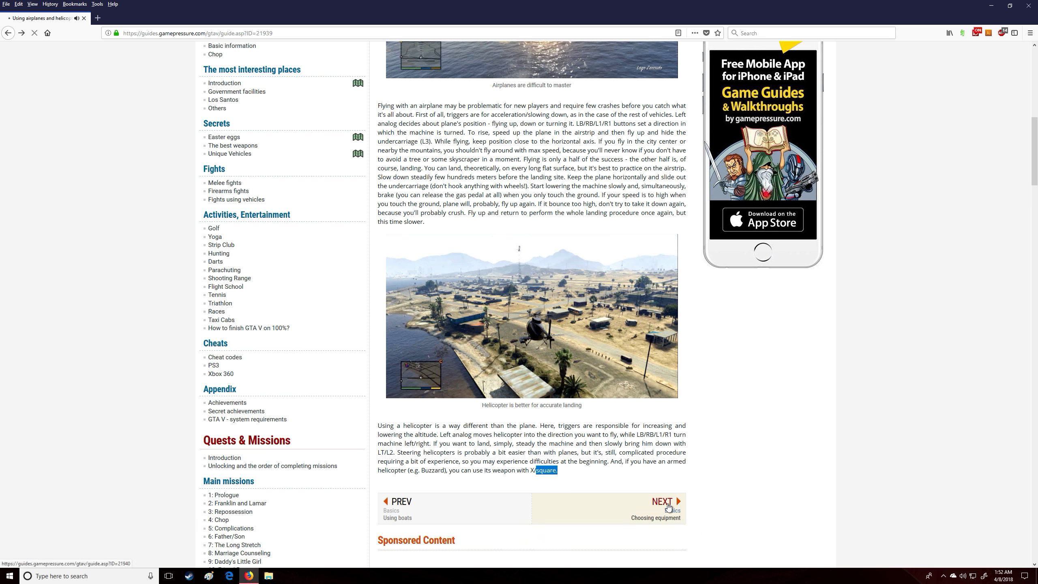
Load the Choosing equipment page and scroll to its armors and parachutes section.
left_click(662, 501)
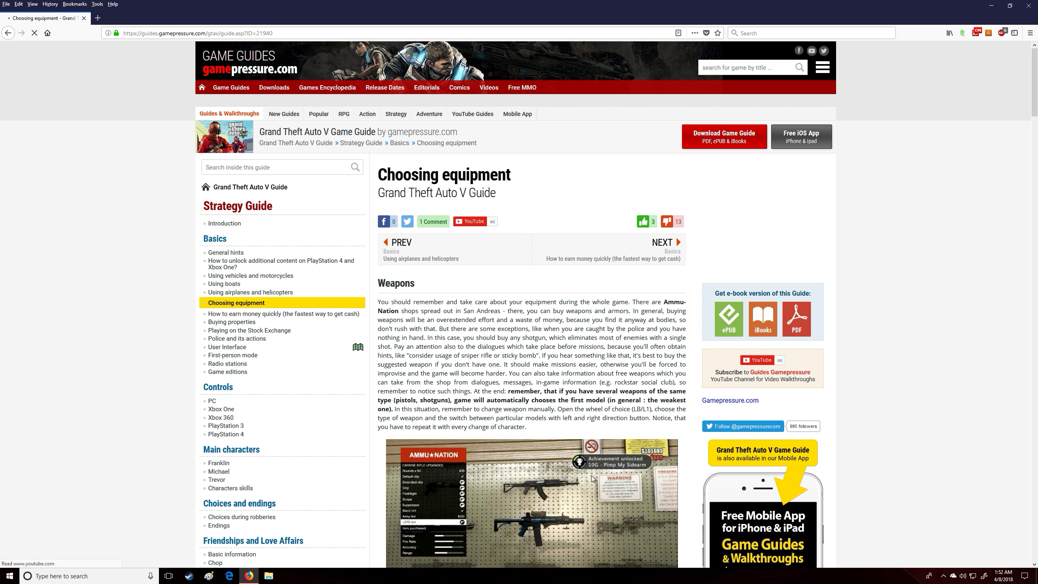
scroll("down", 3)
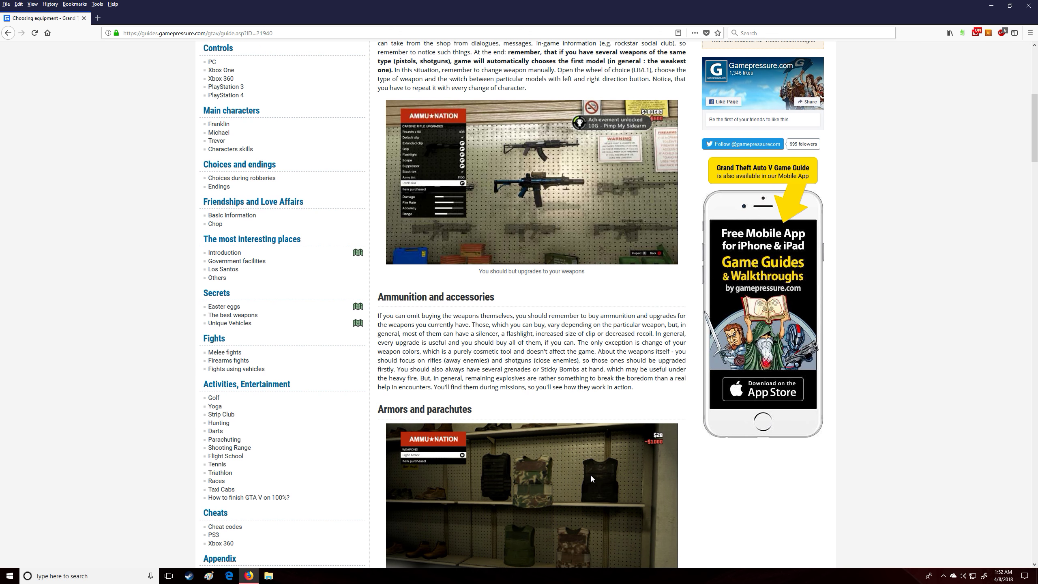
scroll("down", 3)
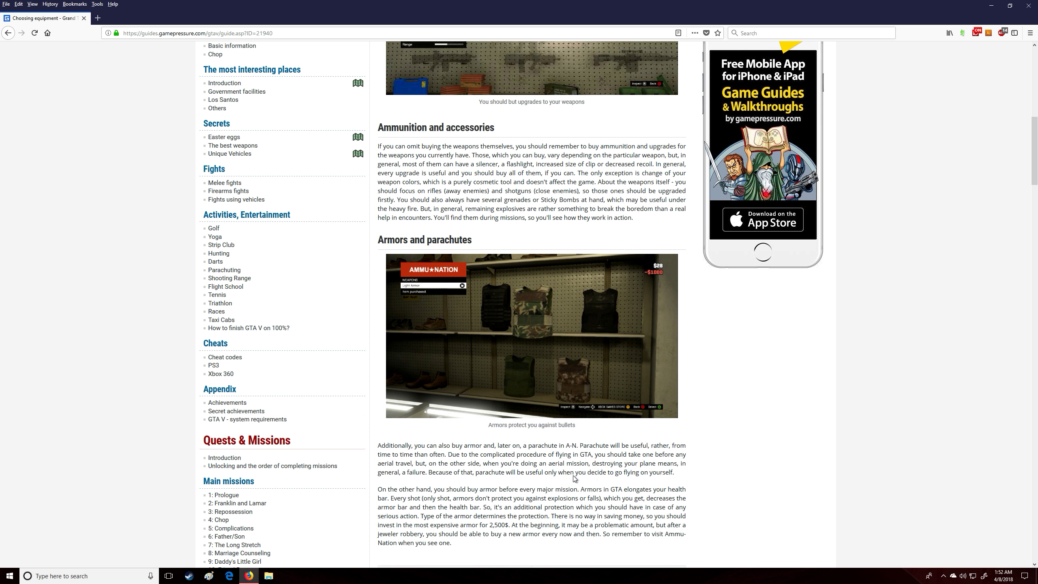